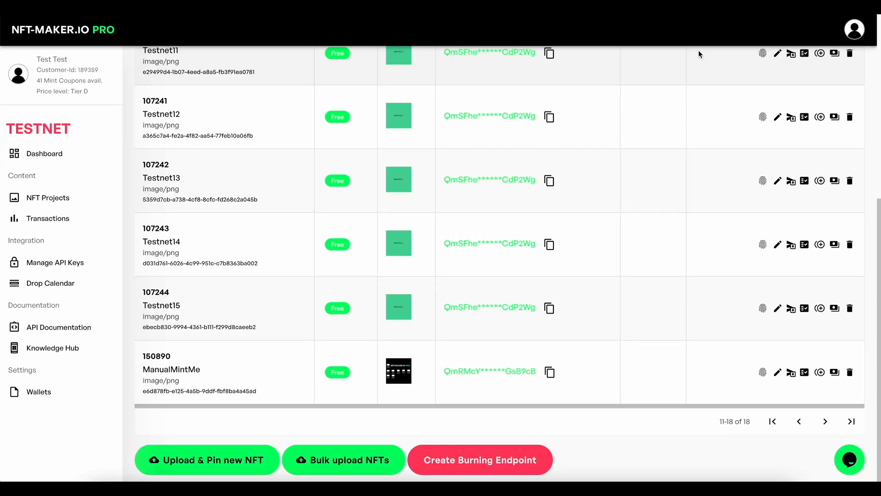
mouse_move(621, 76)
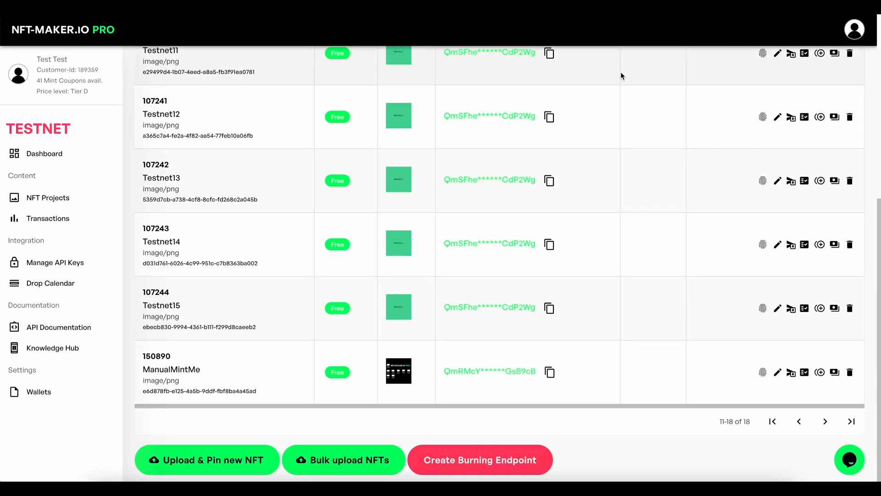
mouse_move(301, 163)
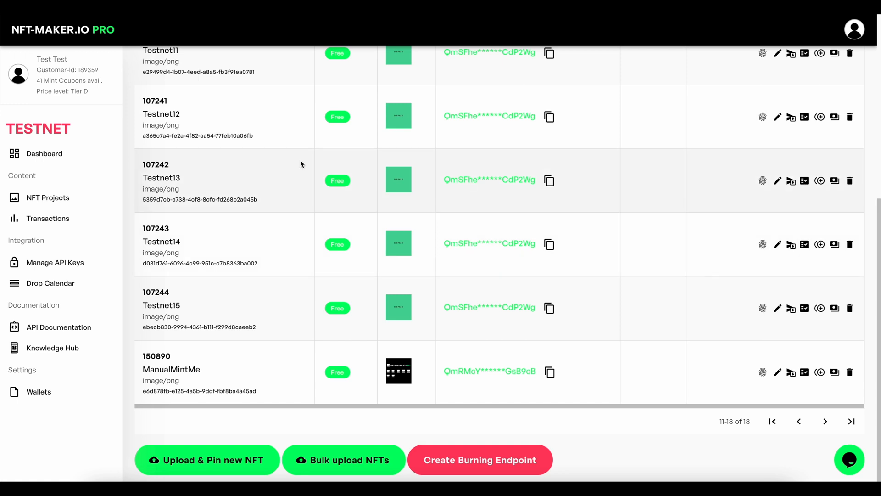
mouse_move(36, 86)
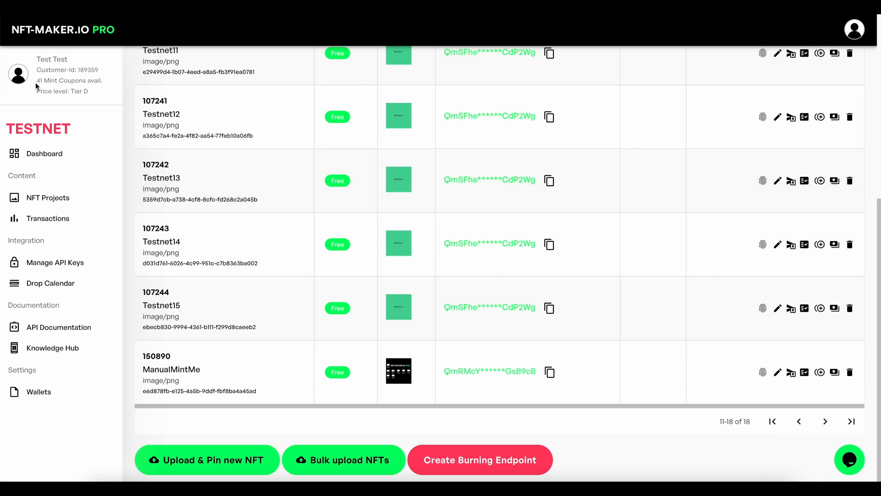
Step: Check the available mint coupons, then bring up Buy mints showing 12 mints for 54 ADA
double_click(69, 81)
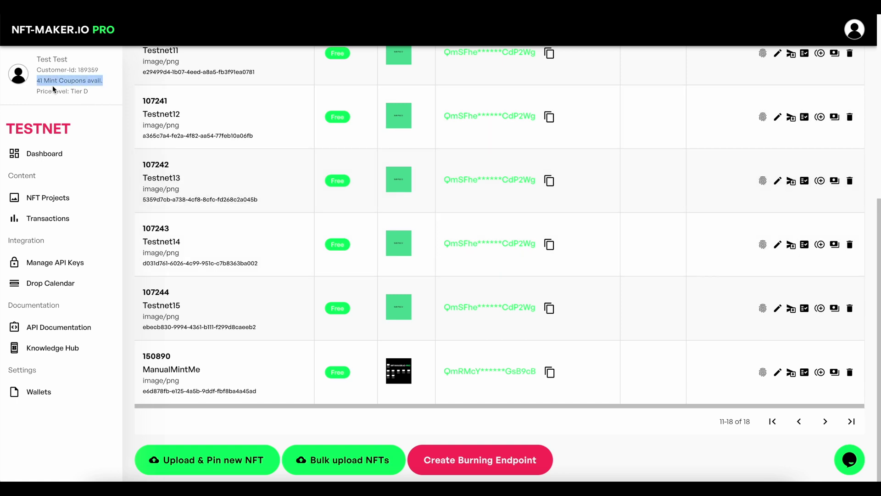
mouse_move(117, 133)
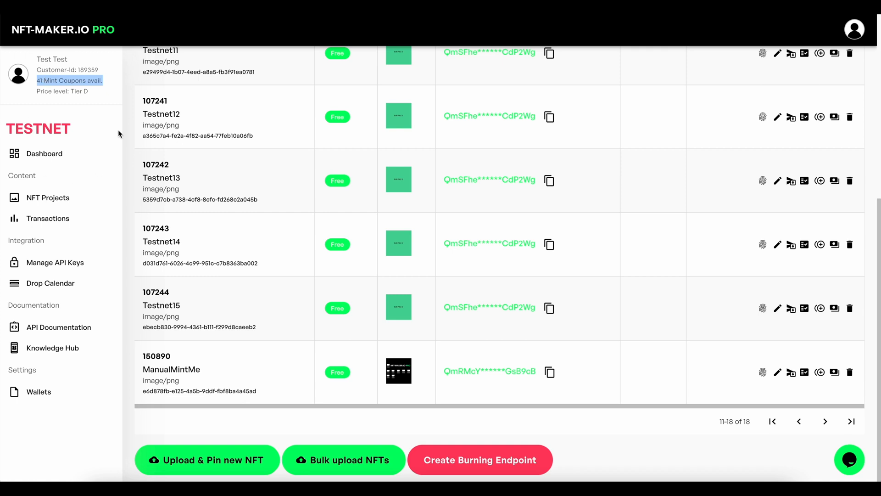
mouse_move(812, 41)
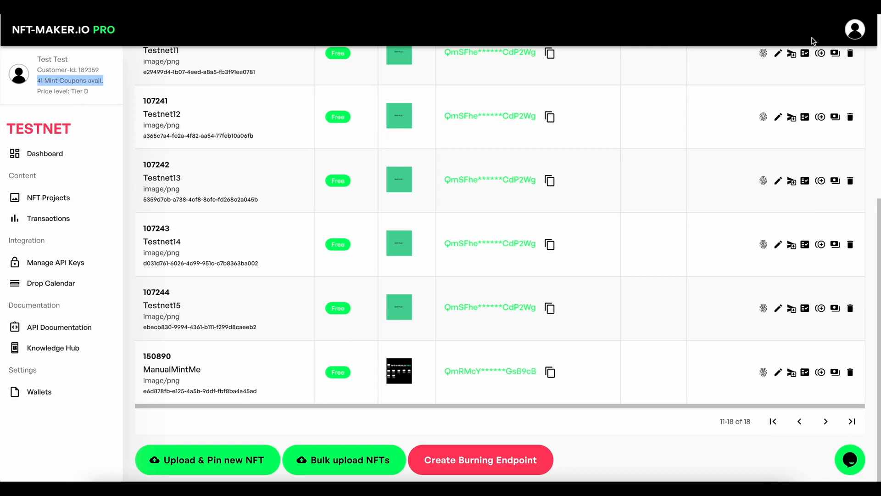
mouse_move(873, 36)
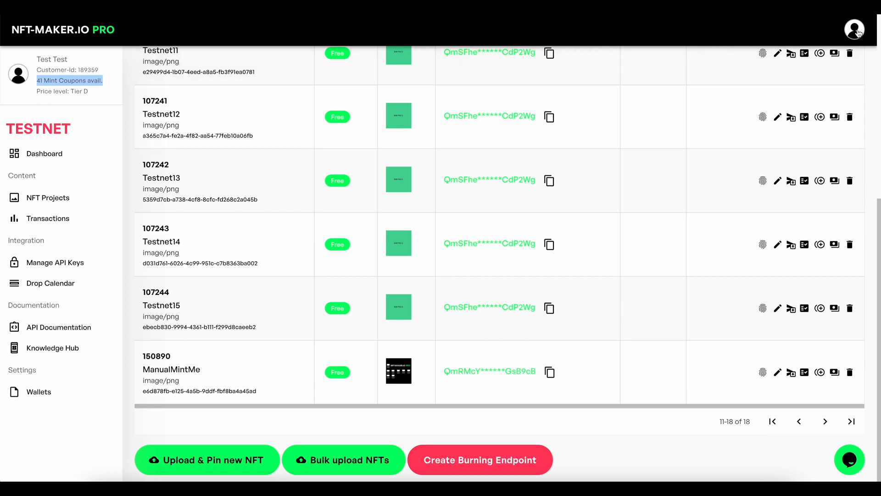
click(853, 29)
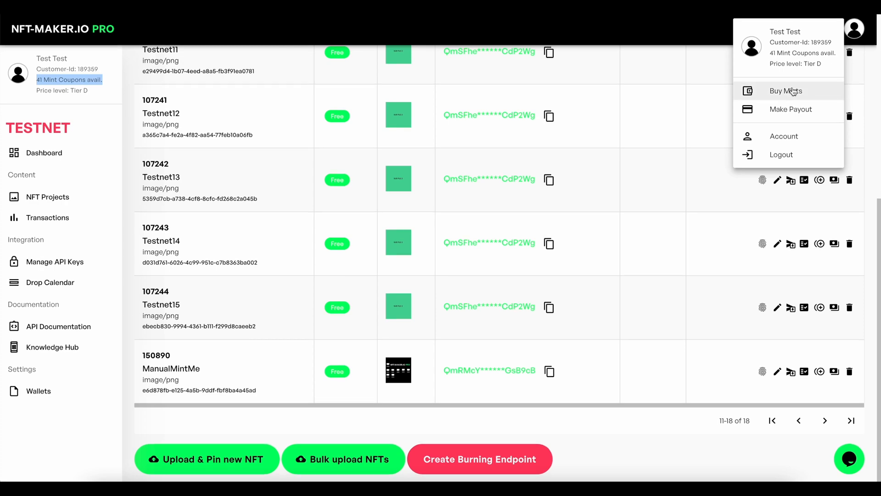
click(786, 91)
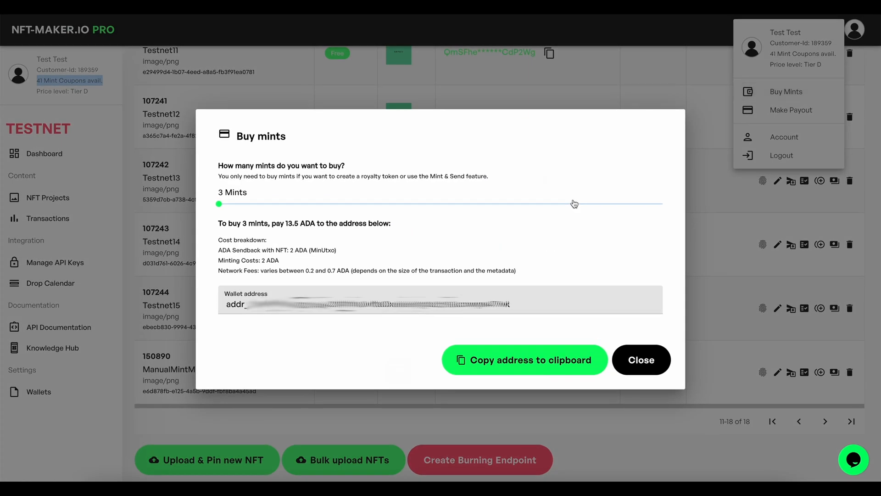
mouse_move(222, 210)
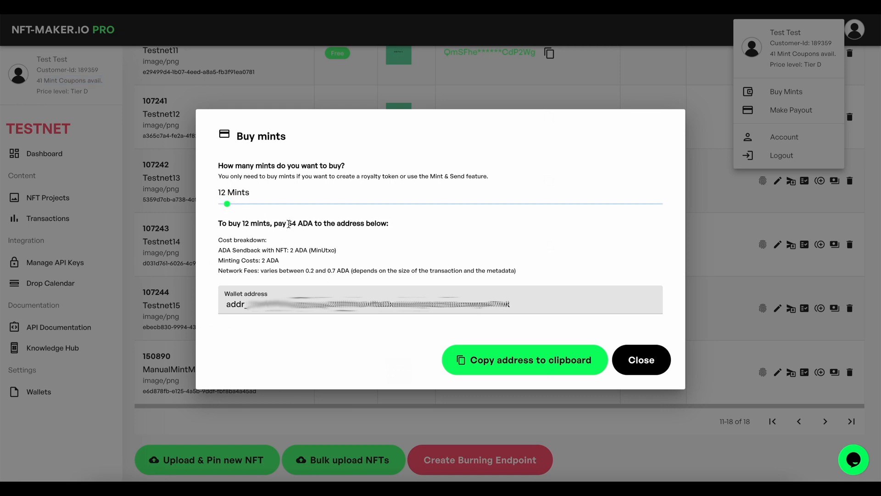
mouse_move(292, 235)
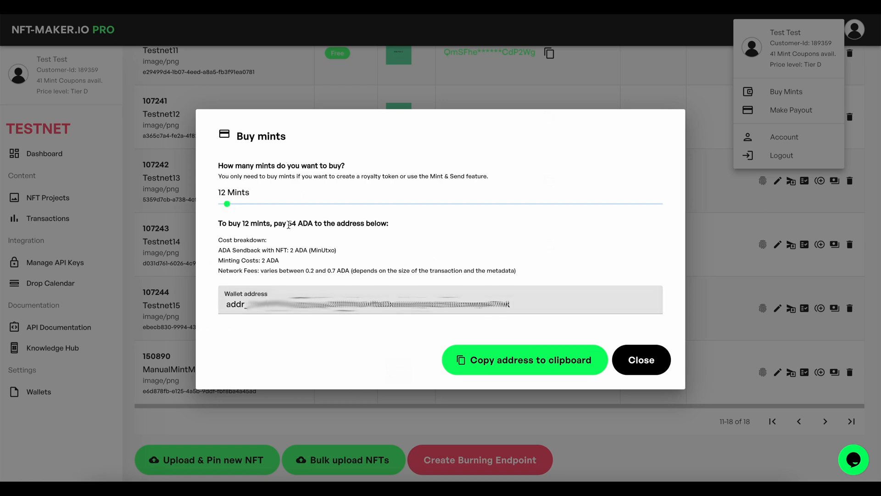
mouse_move(292, 222)
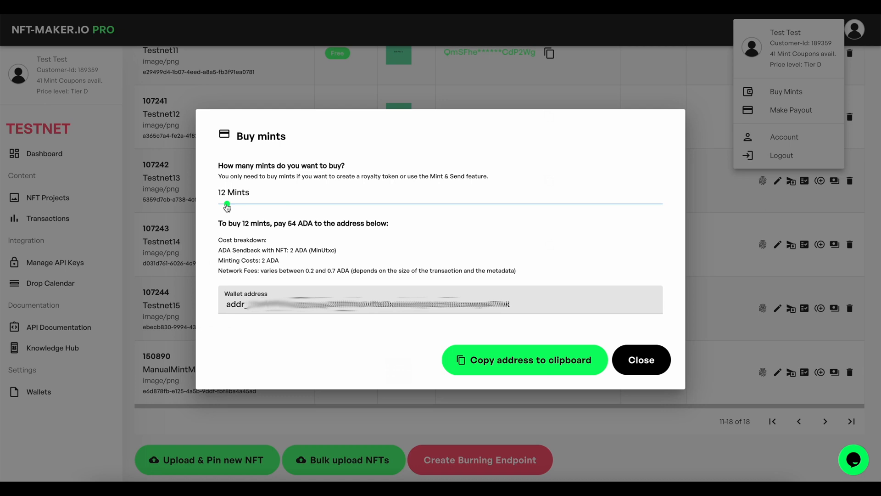
click(641, 360)
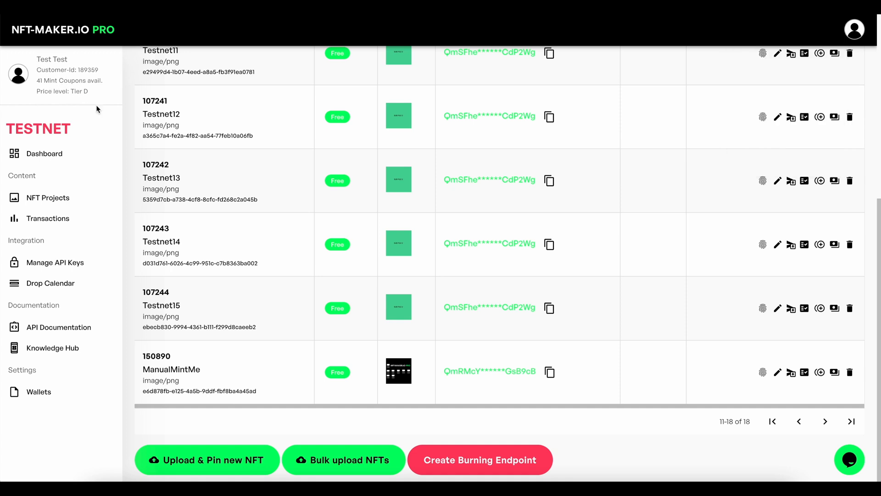
mouse_move(475, 351)
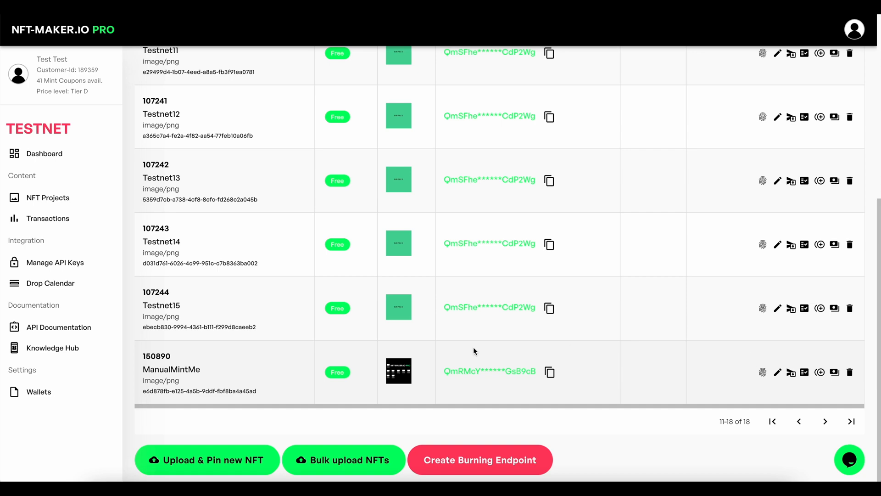
mouse_move(437, 376)
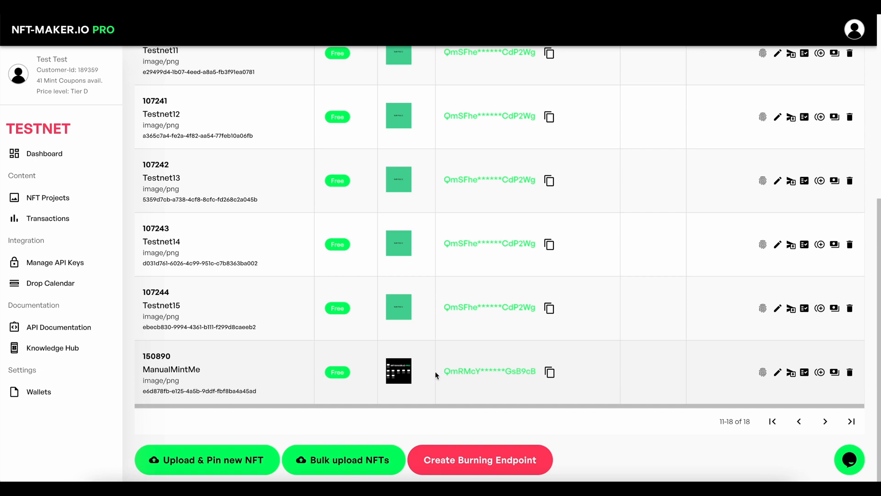
mouse_move(791, 370)
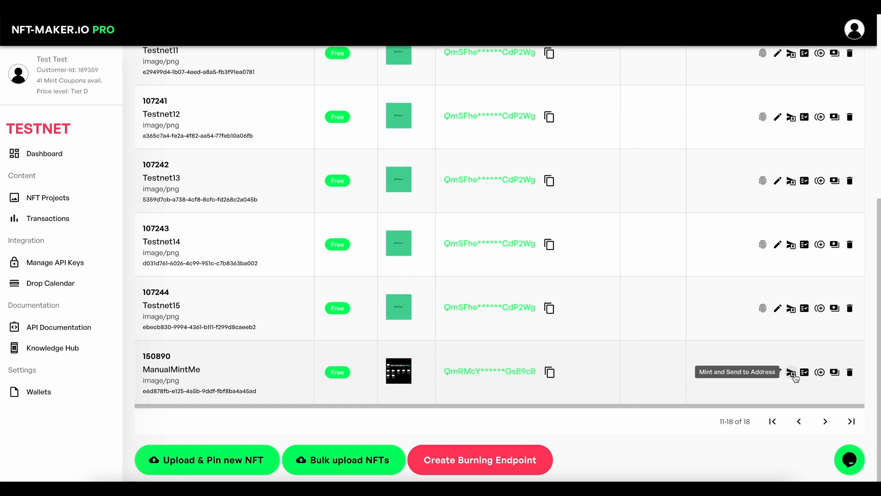
Step: Start Mint and send to Address for the ManualMintMe NFT row
click(791, 371)
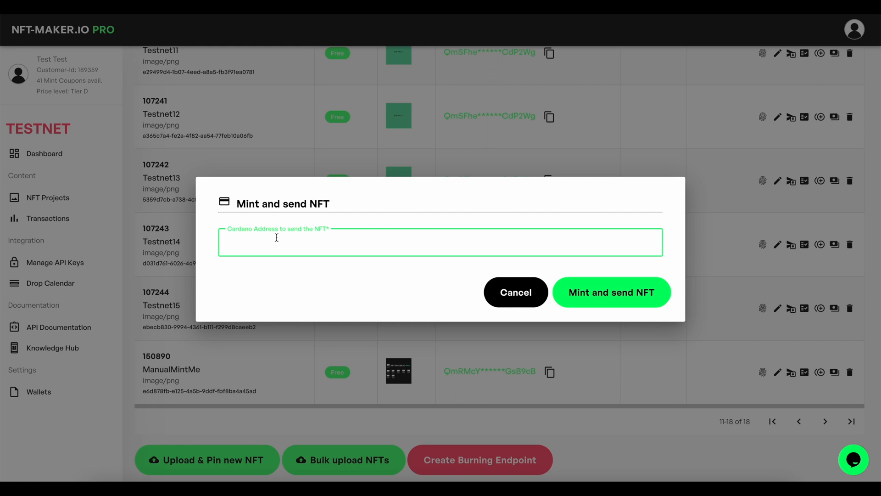
mouse_move(255, 245)
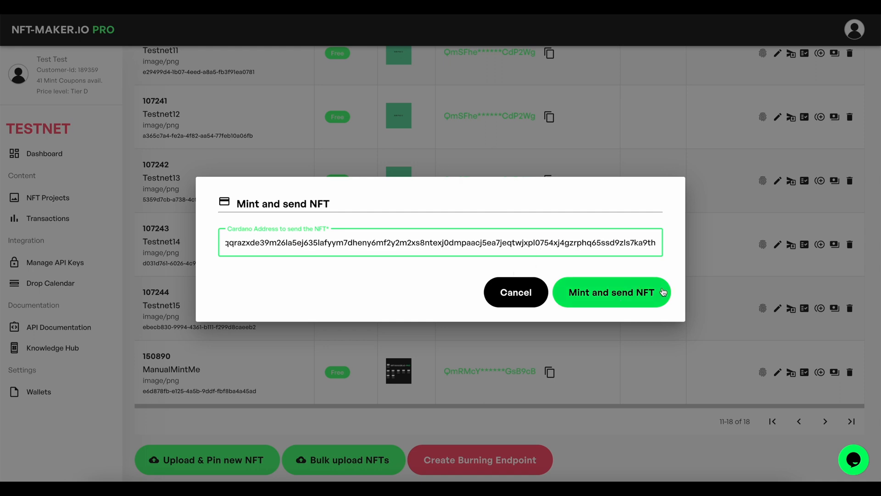
mouse_move(670, 195)
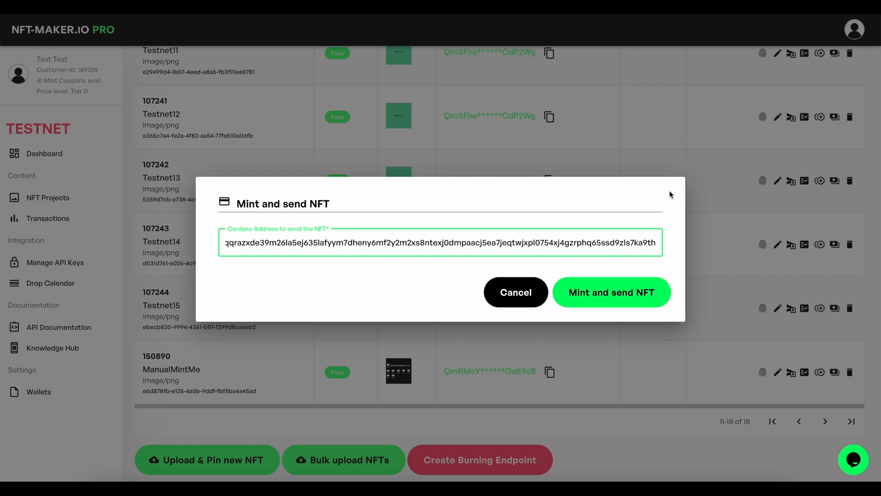